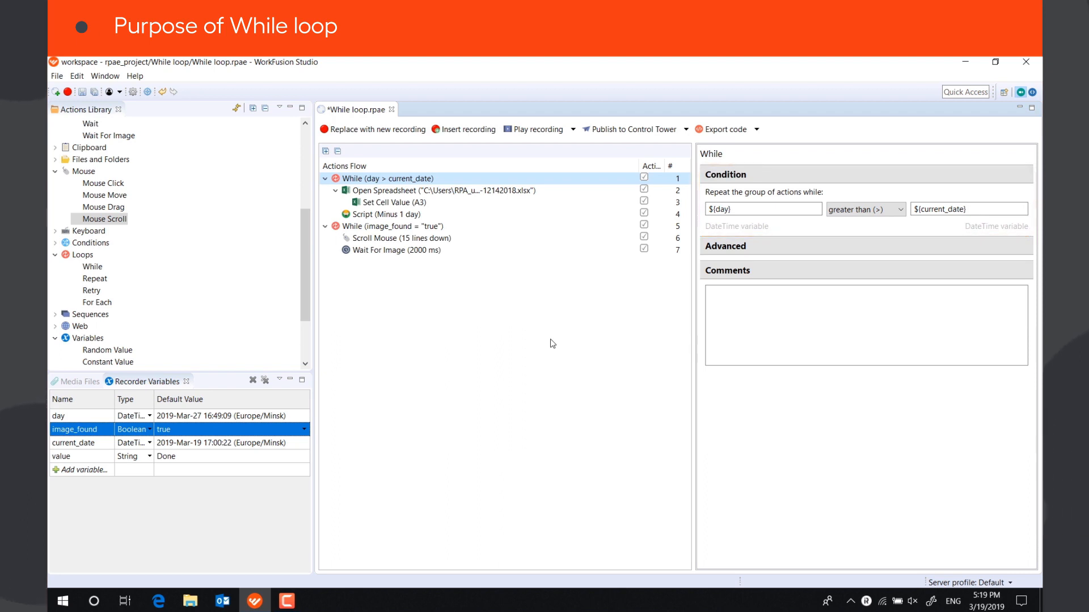
Step: Review the existing image_found loop and Minus 1 day script, glancing at Report.pdf
click(394, 225)
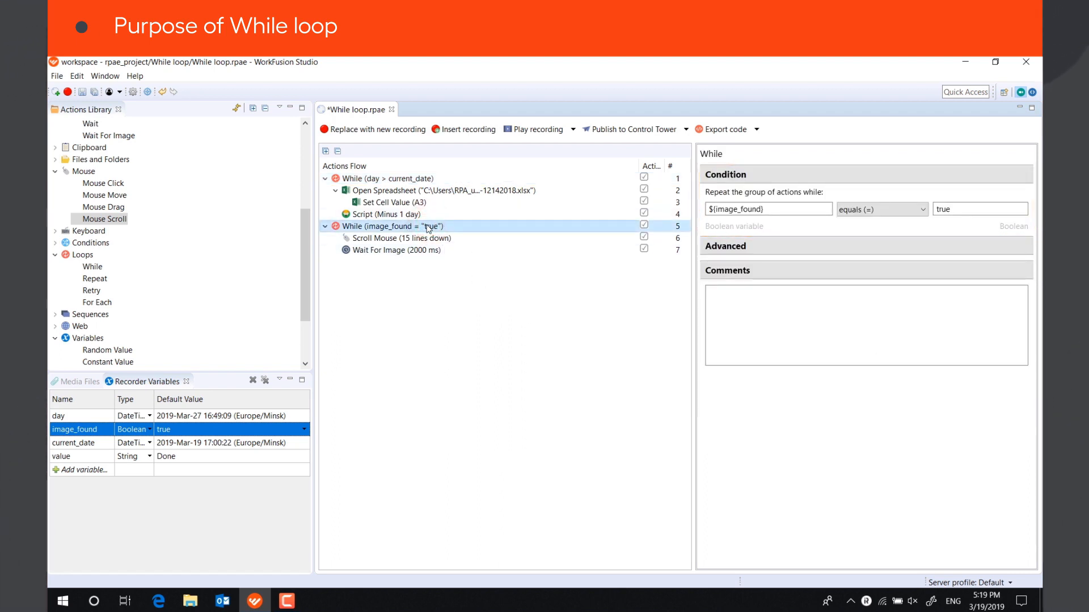
click(385, 215)
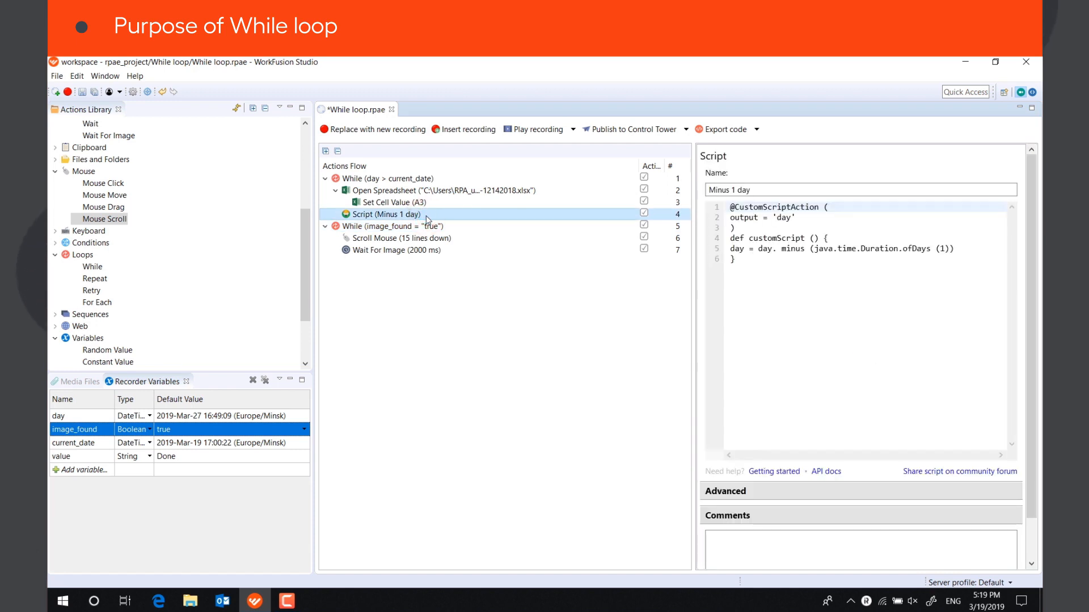
click(398, 250)
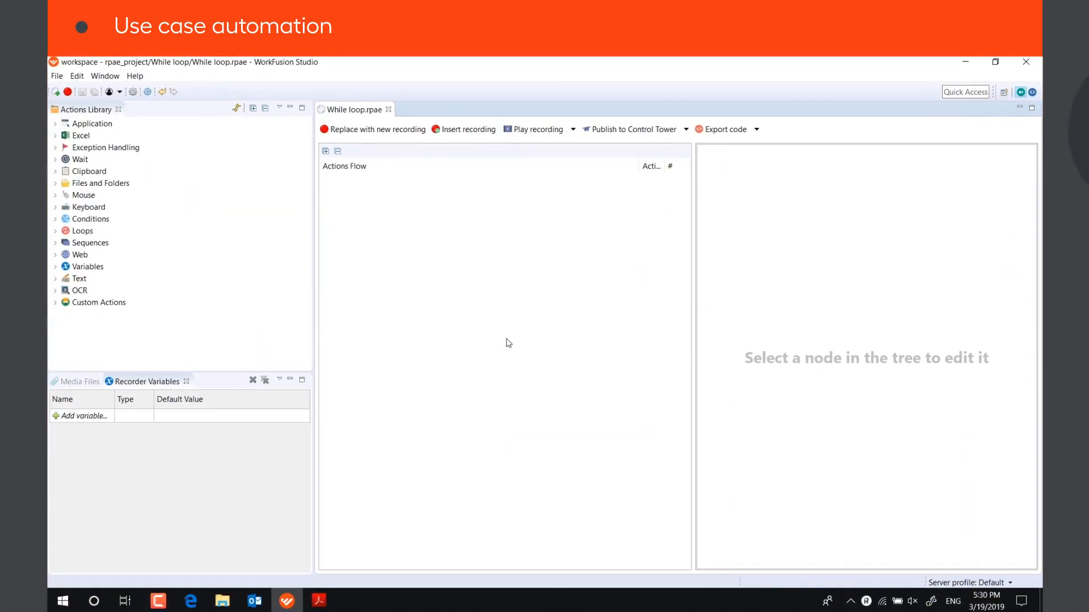
click(318, 605)
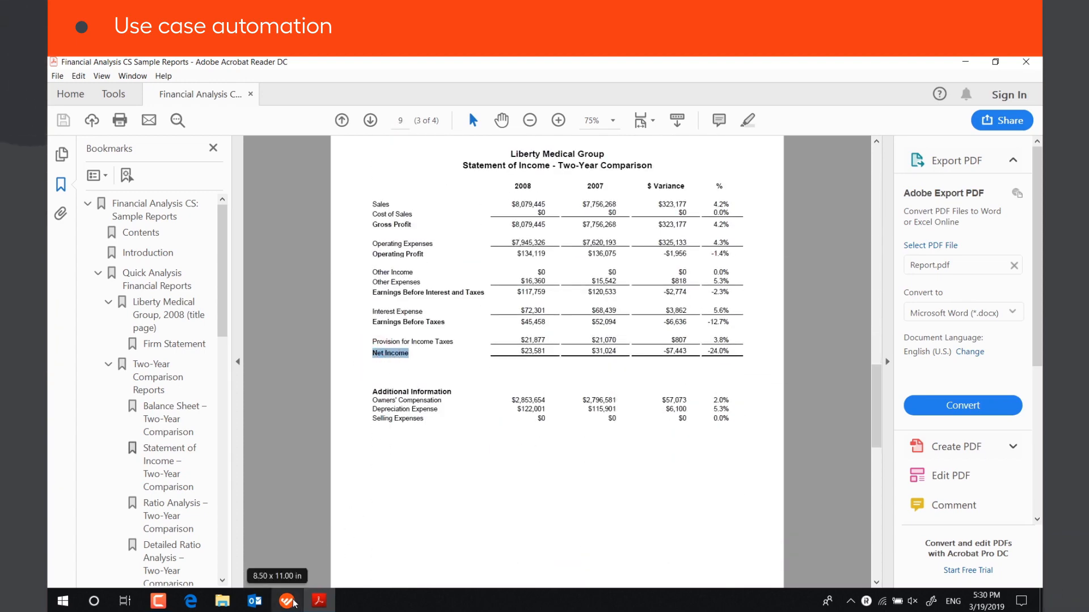
click(286, 601)
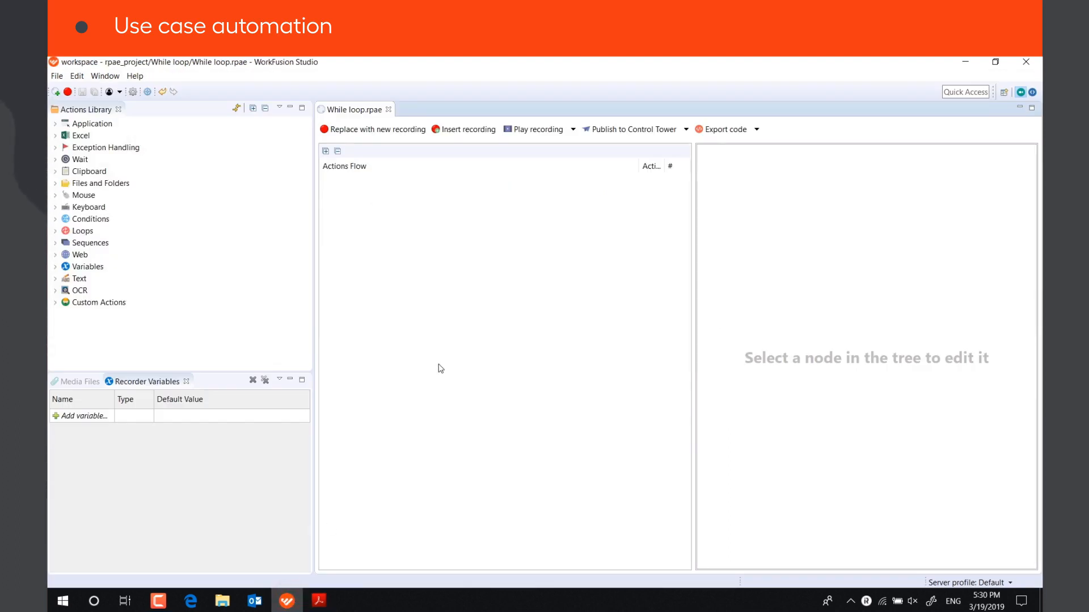
Step: Create a String variable named path and copy Report.pdf's full location via Copy as path
text(path)
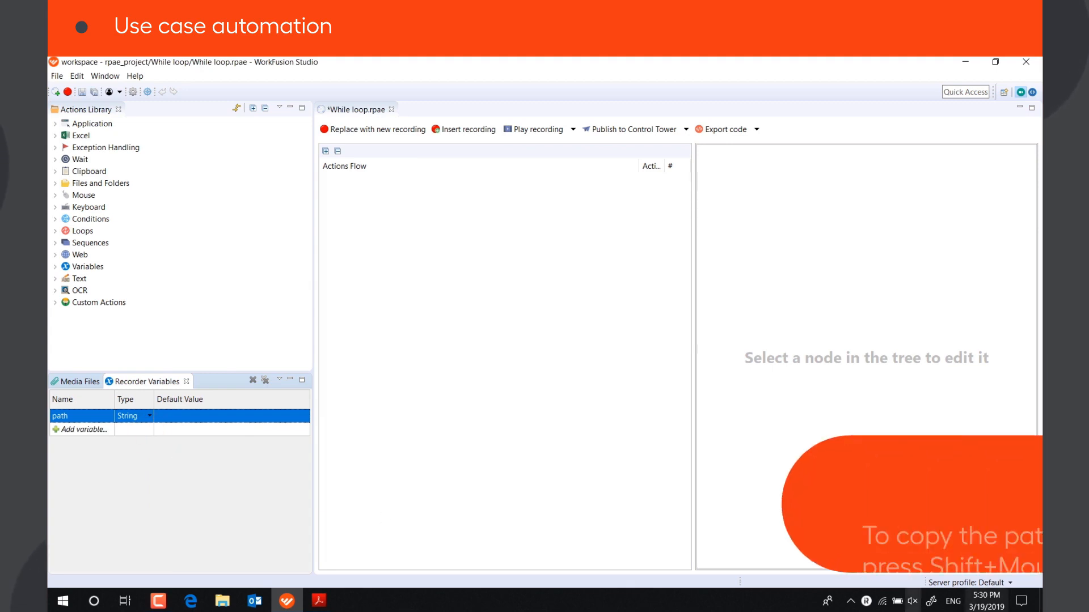
right_click(117, 334)
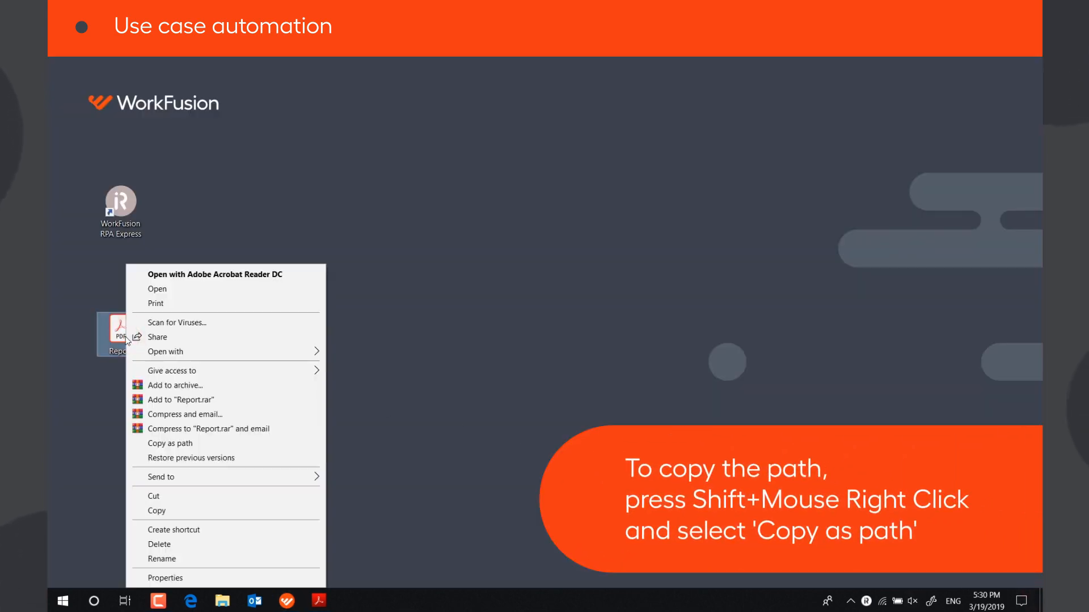
click(286, 601)
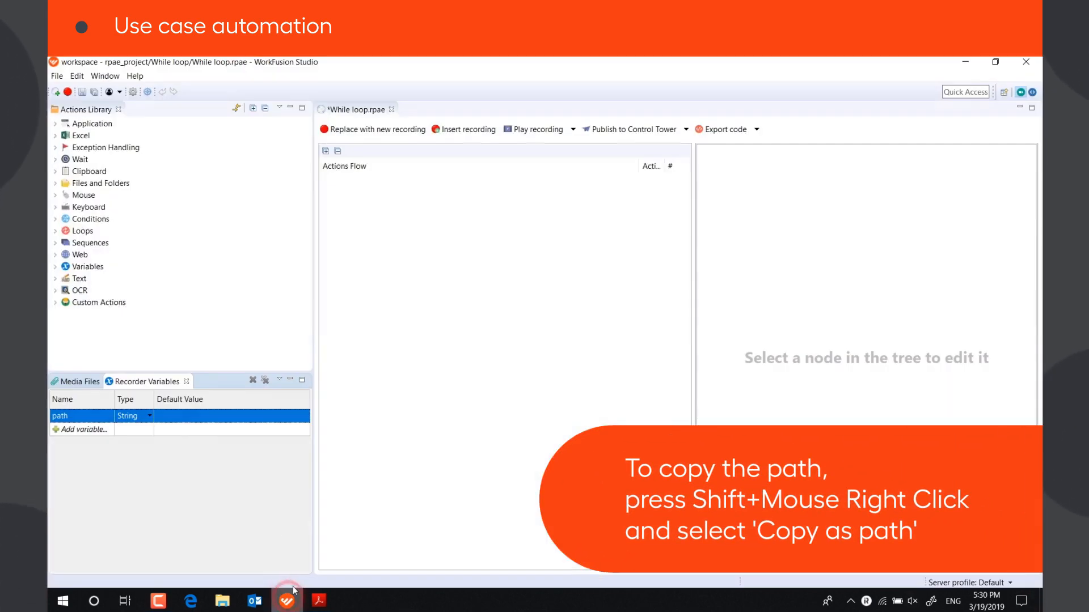
Step: Set path to C:\Users\RPA_user\Desktop\Report.pdf and add a Win+R Enter Keystrokes step
text("C:\Users\RPA_user\Desktop\Report.pdf")
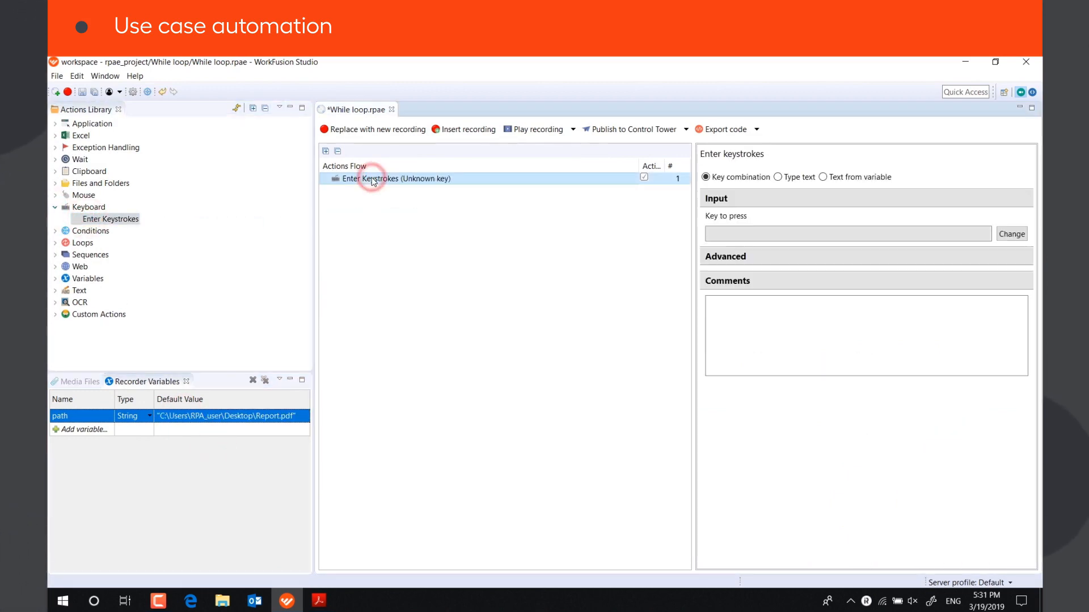
double_click(394, 178)
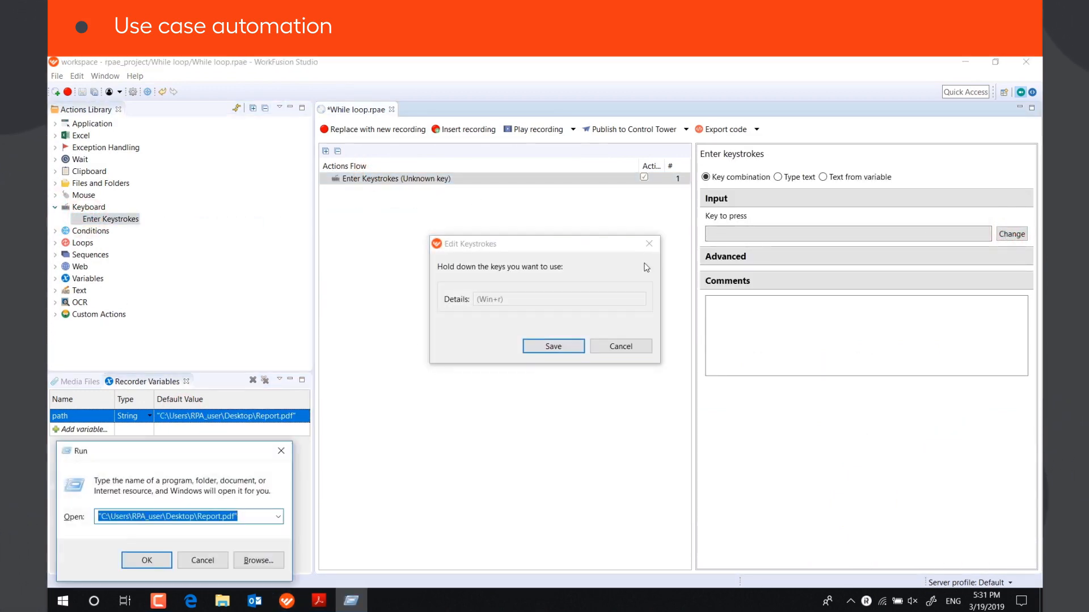
click(552, 347)
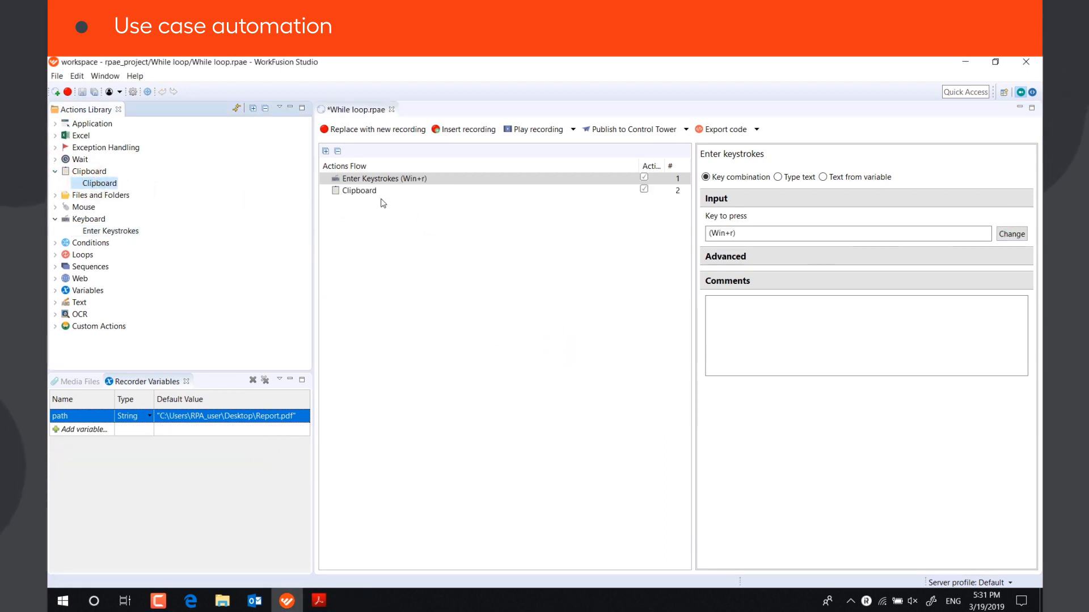
Step: Add a Clipboard step from path, then Ctrl+V and {ENTER} keystroke steps
click(359, 190)
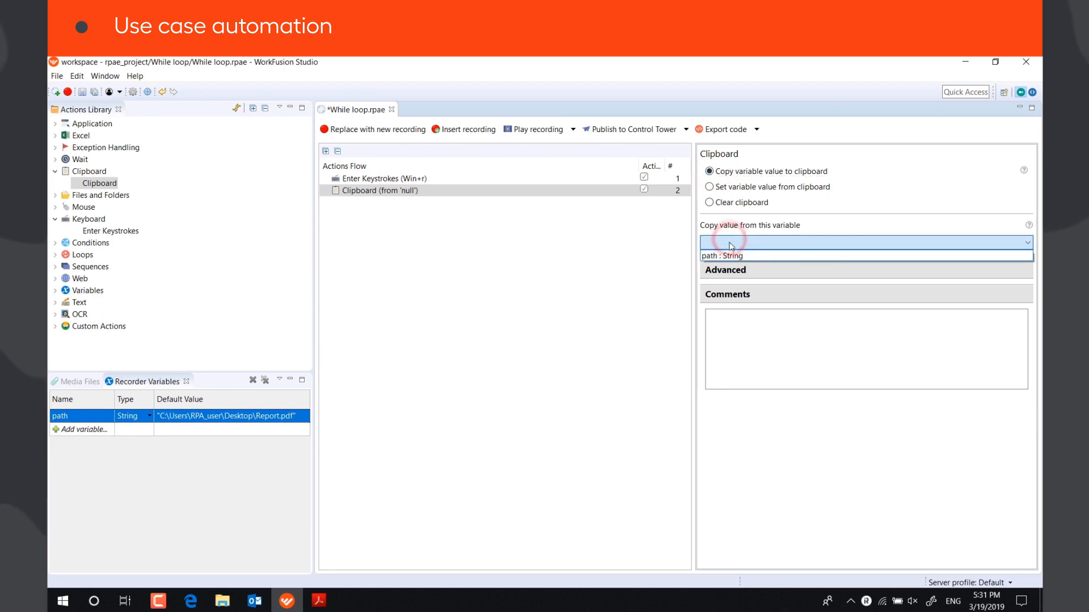
click(723, 255)
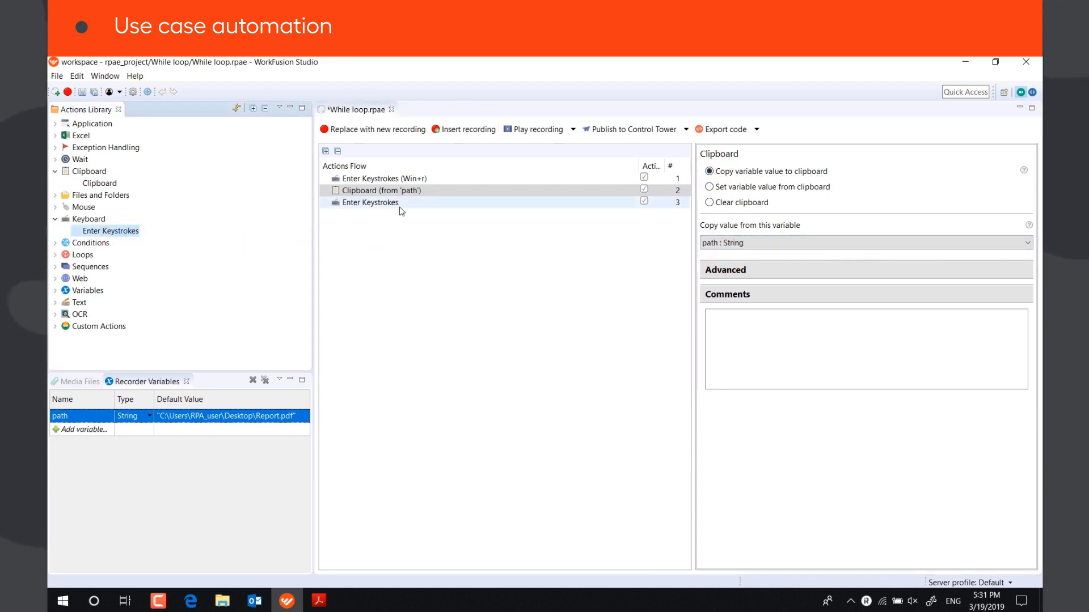
click(1011, 234)
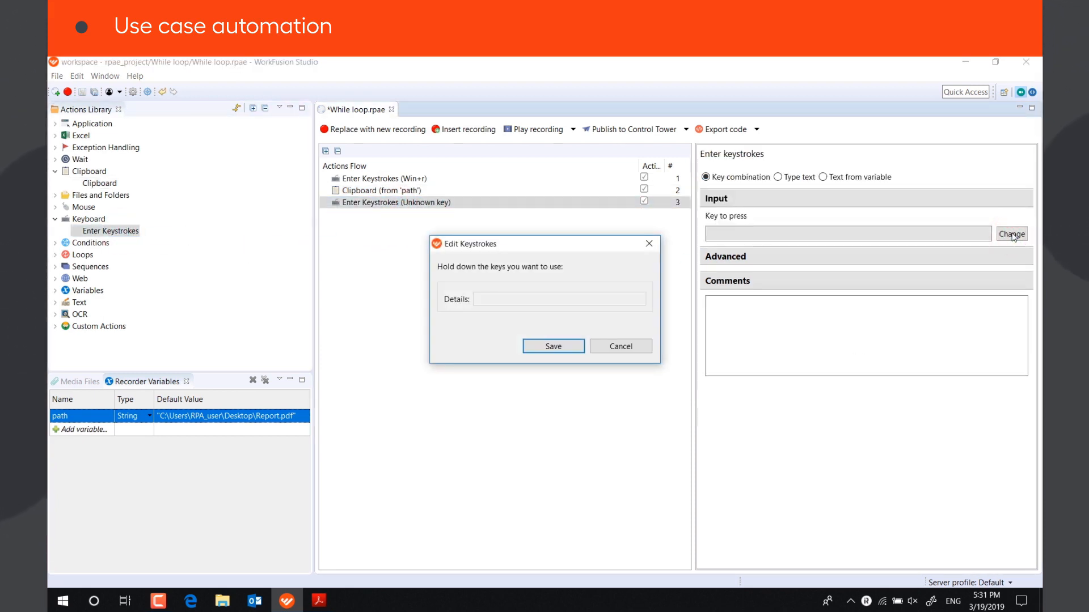
click(552, 347)
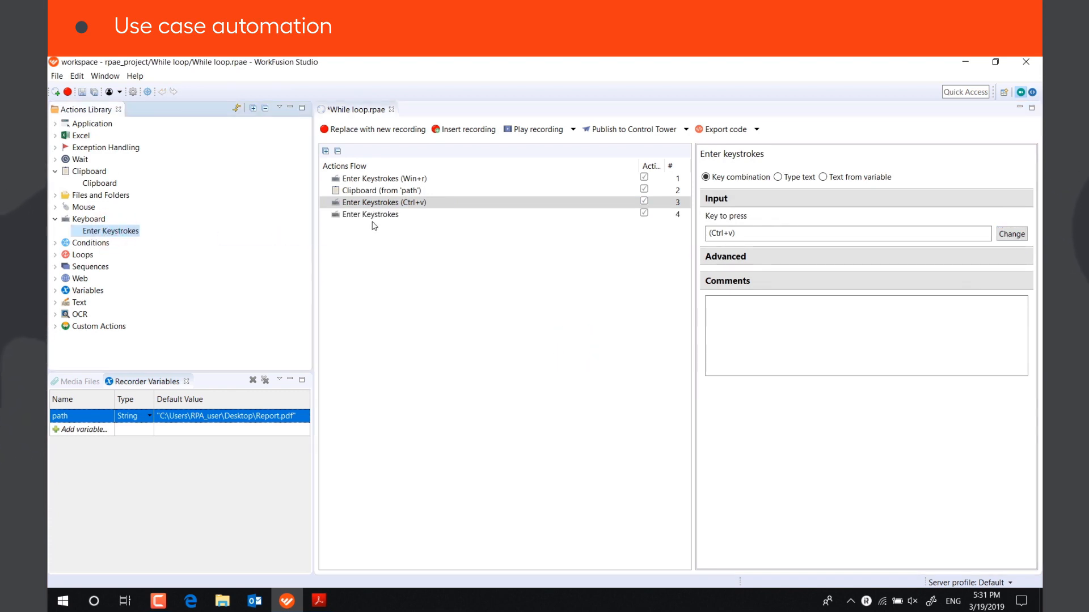
click(369, 215)
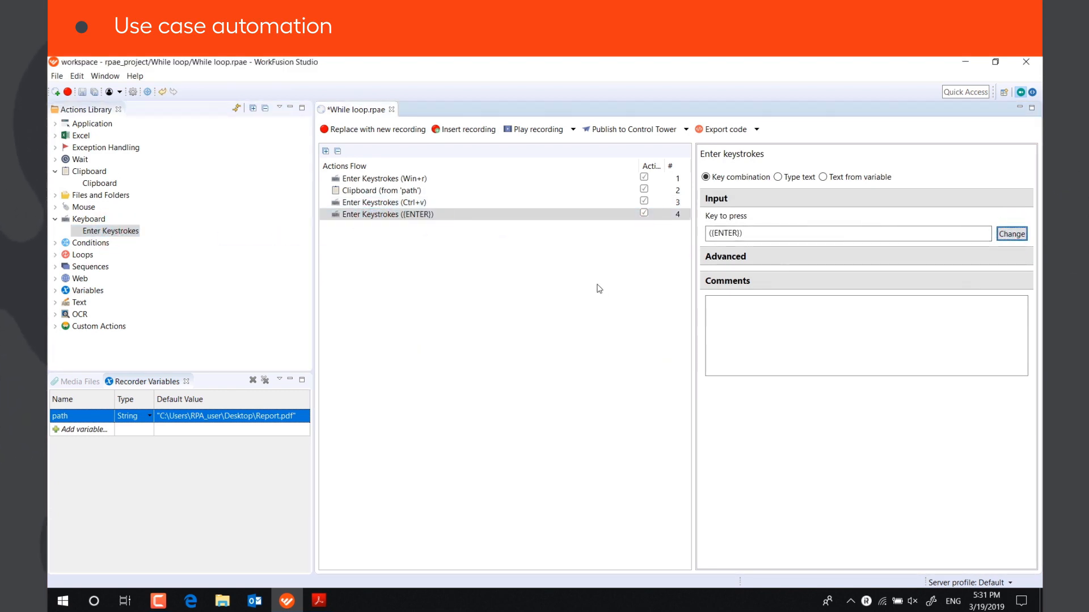
mouse_move(355, 568)
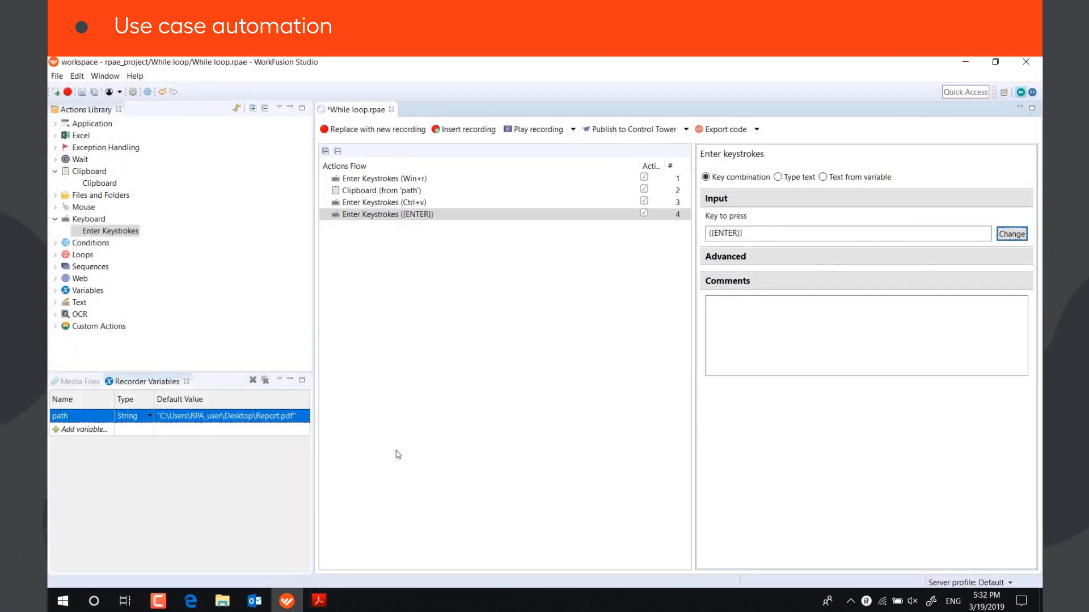
Step: Add a Wait For Image step on the Net Income image, 500 ms, saving to new Boolean variable image
click(56, 160)
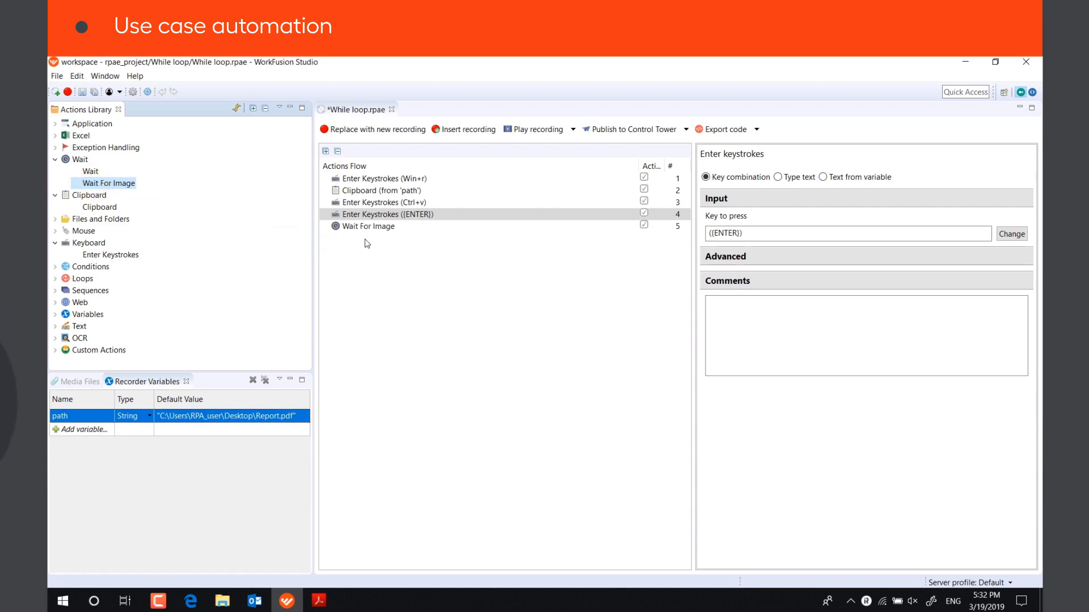
click(370, 227)
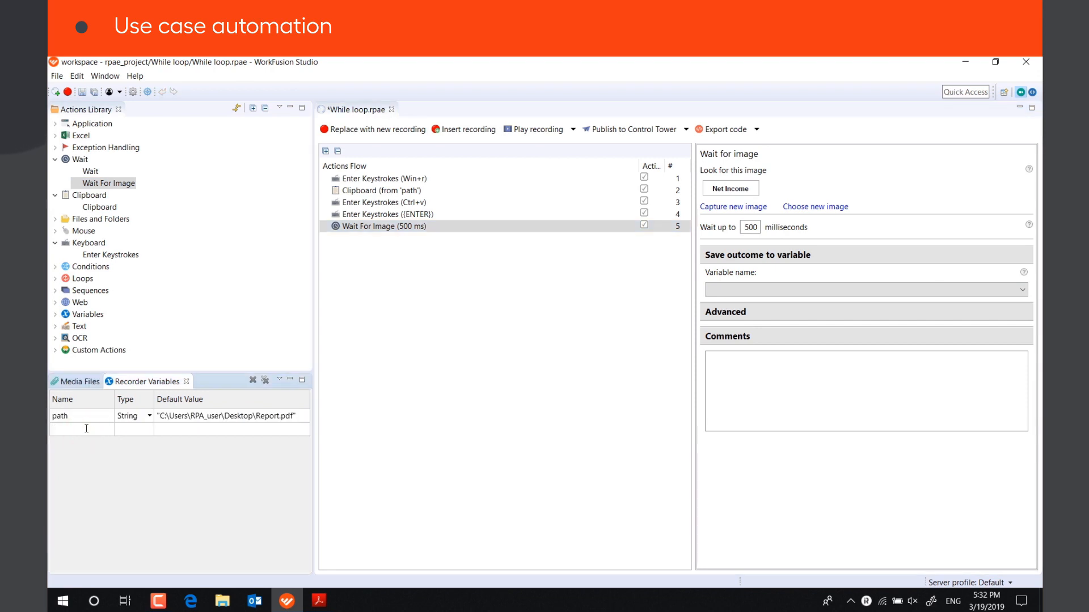
click(149, 428)
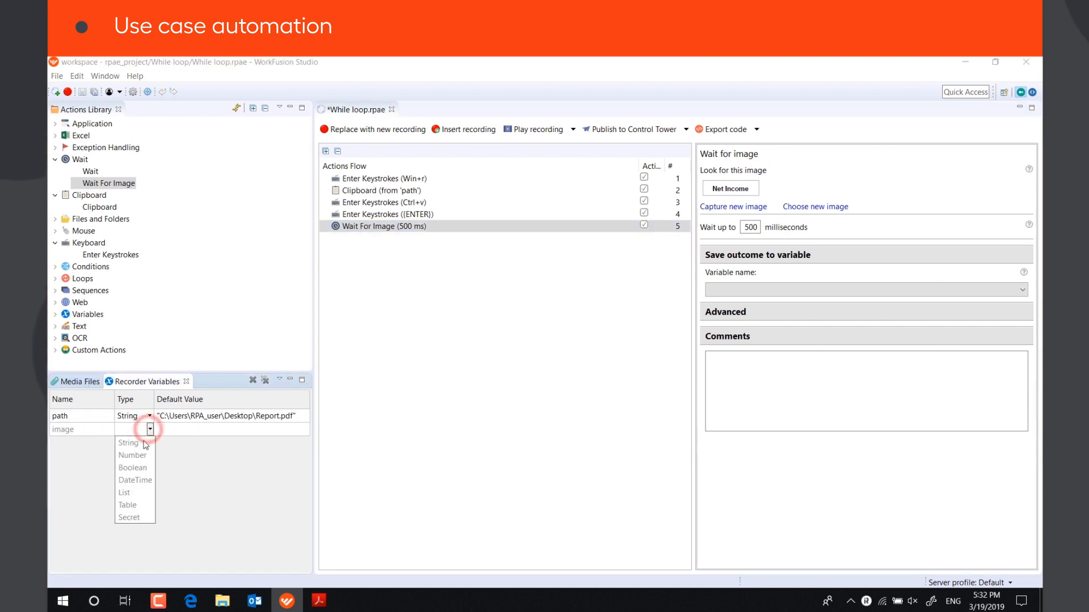
click(131, 467)
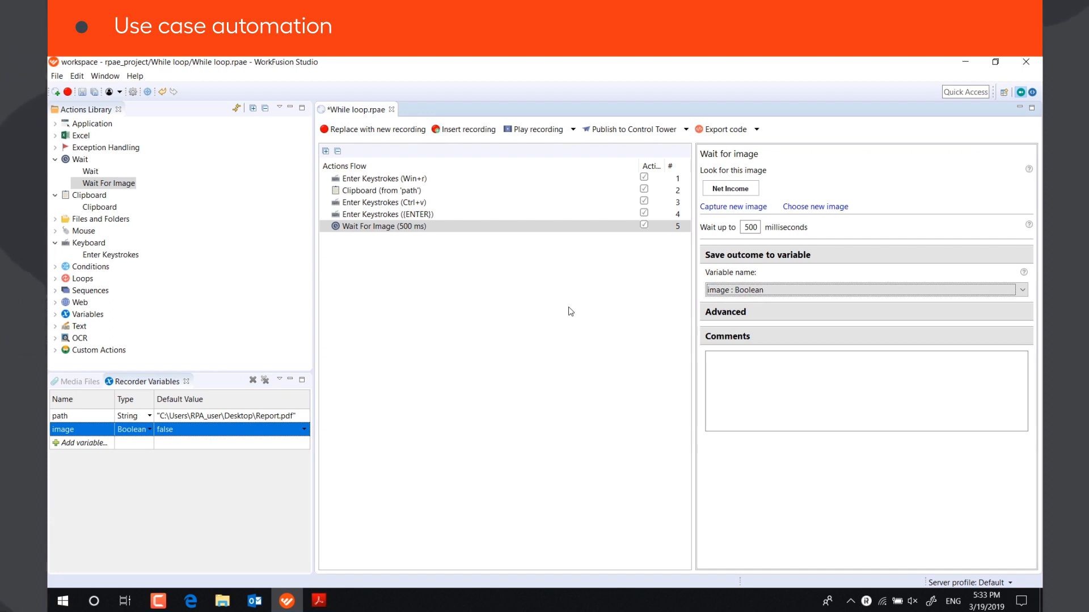
mouse_move(95, 286)
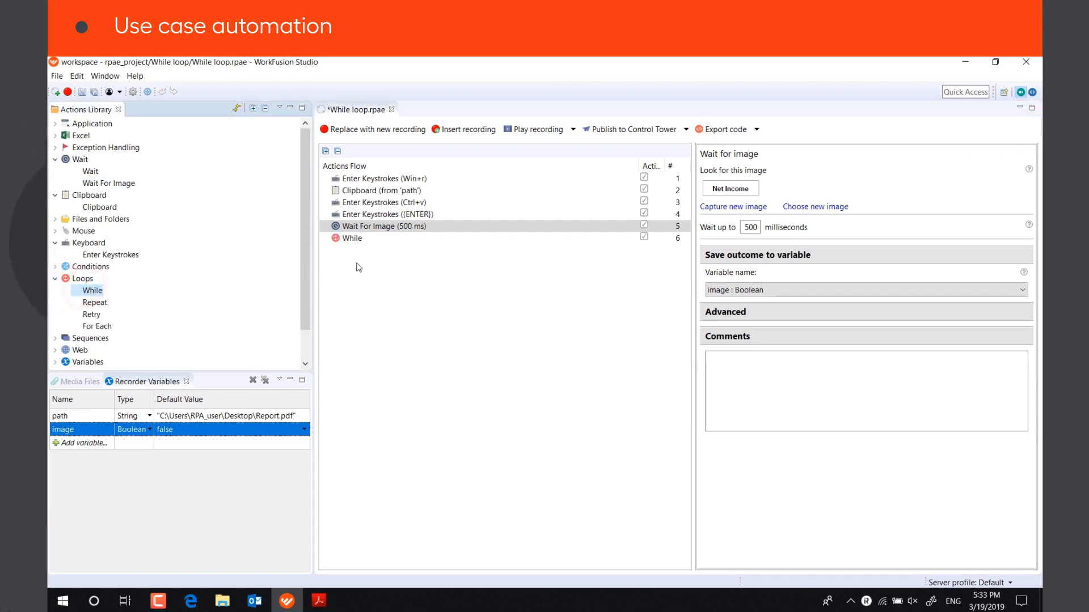
Step: Create a While loop on image = "false" containing a 15-line Mouse Scroll down over an image target
click(352, 238)
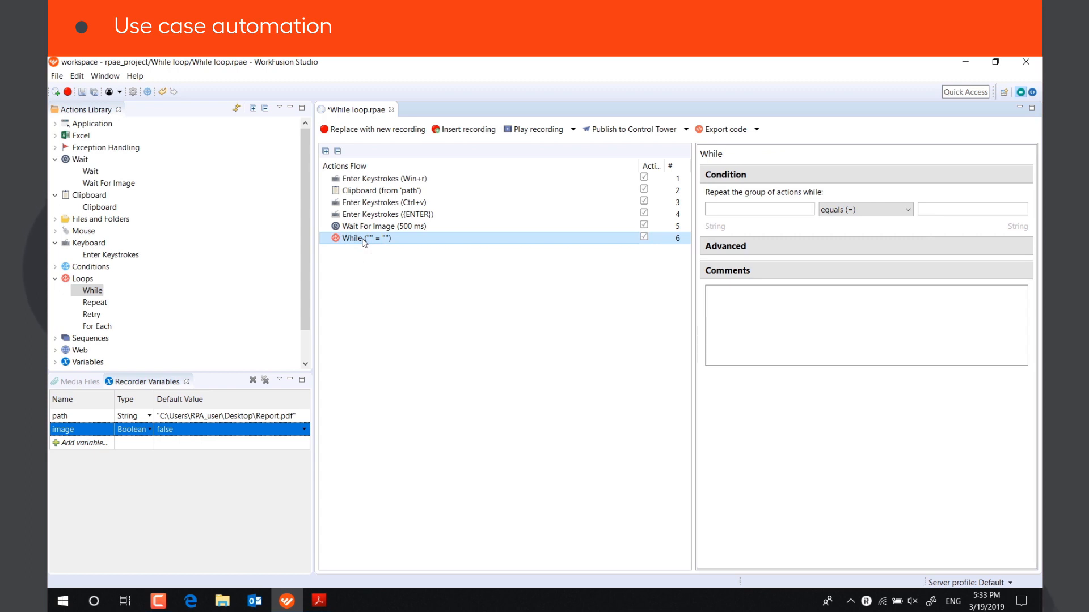
text(im)
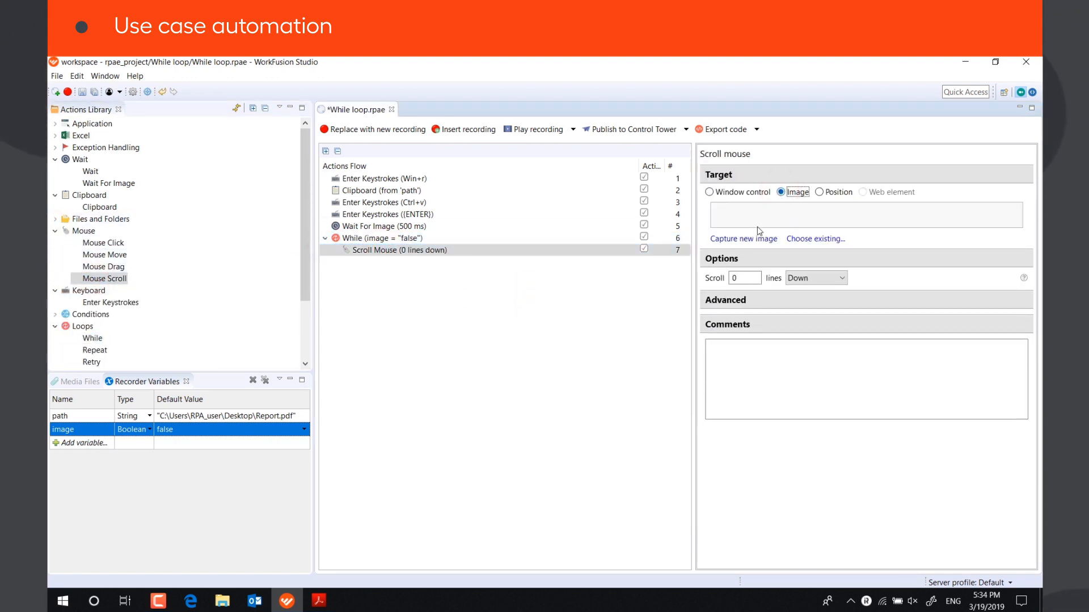
text(15)
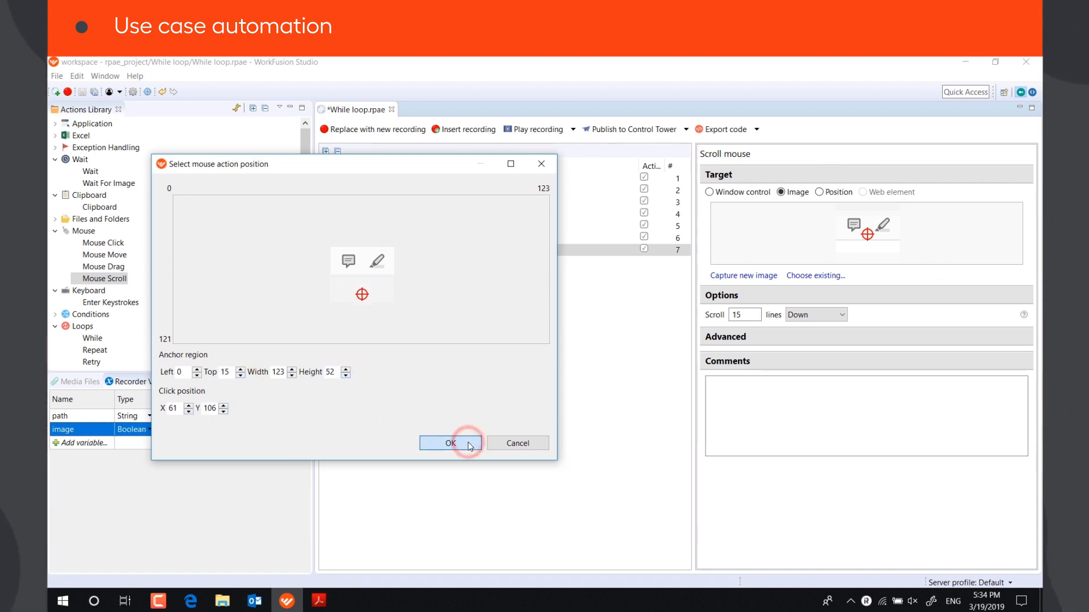
click(451, 443)
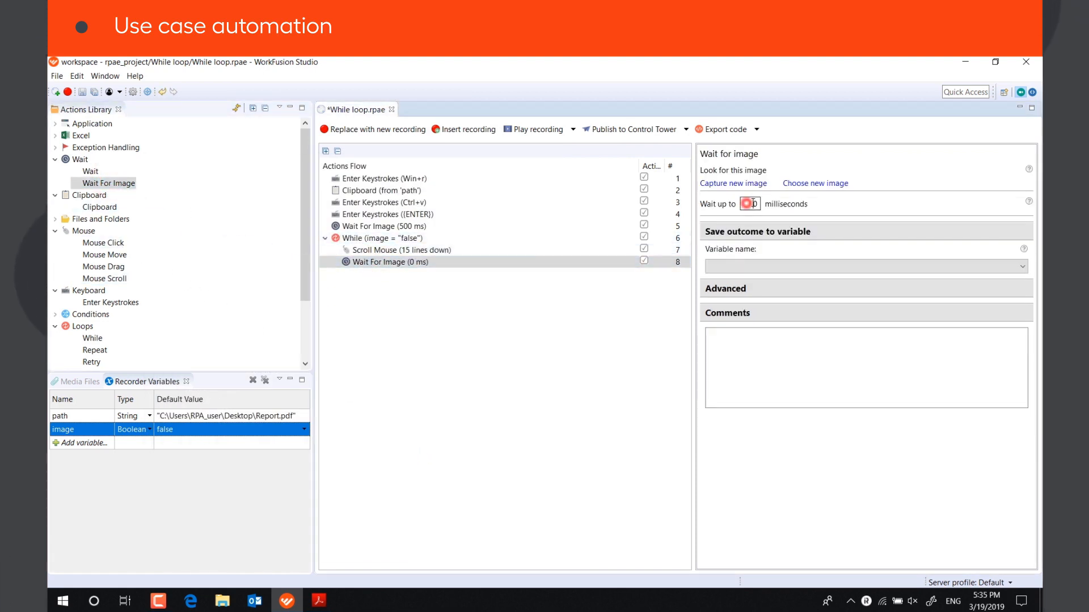
Step: Place a 500 ms Wait For Image inside the loop using the saved Net Income png, saving to image
click(864, 266)
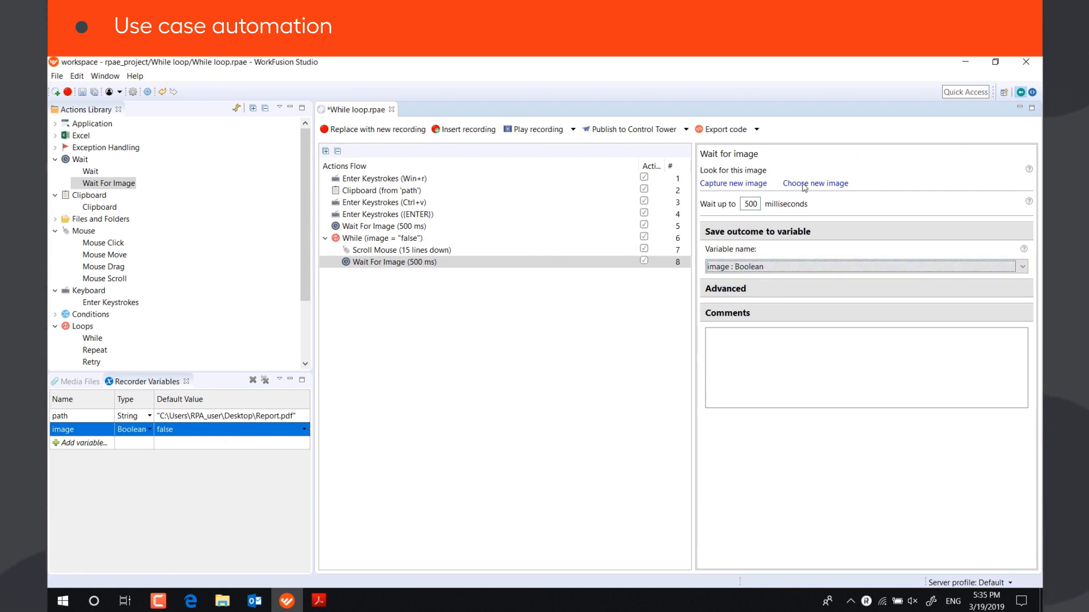
click(814, 183)
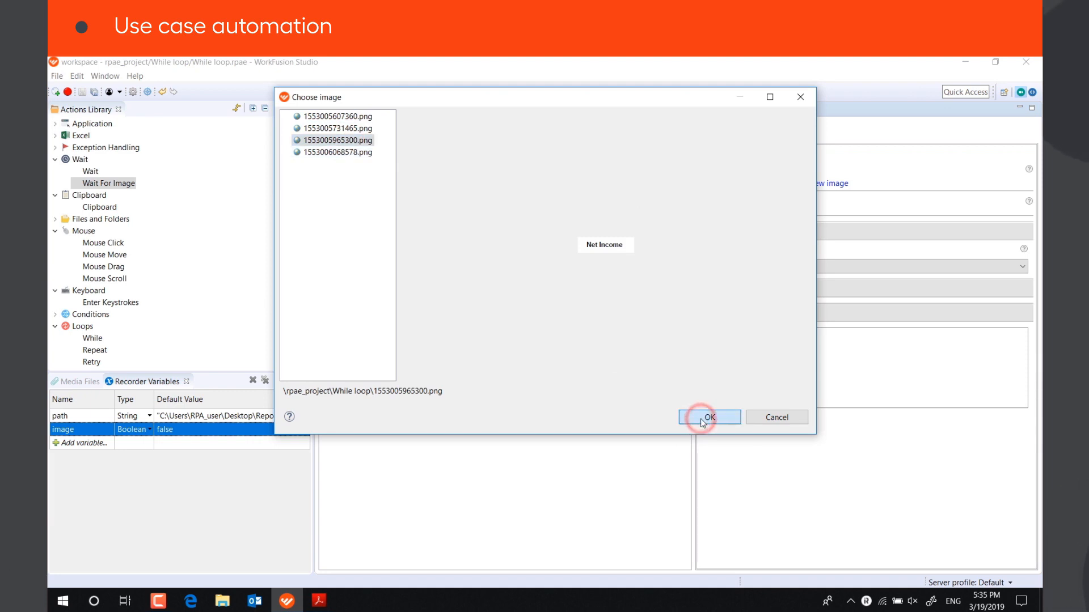
click(708, 418)
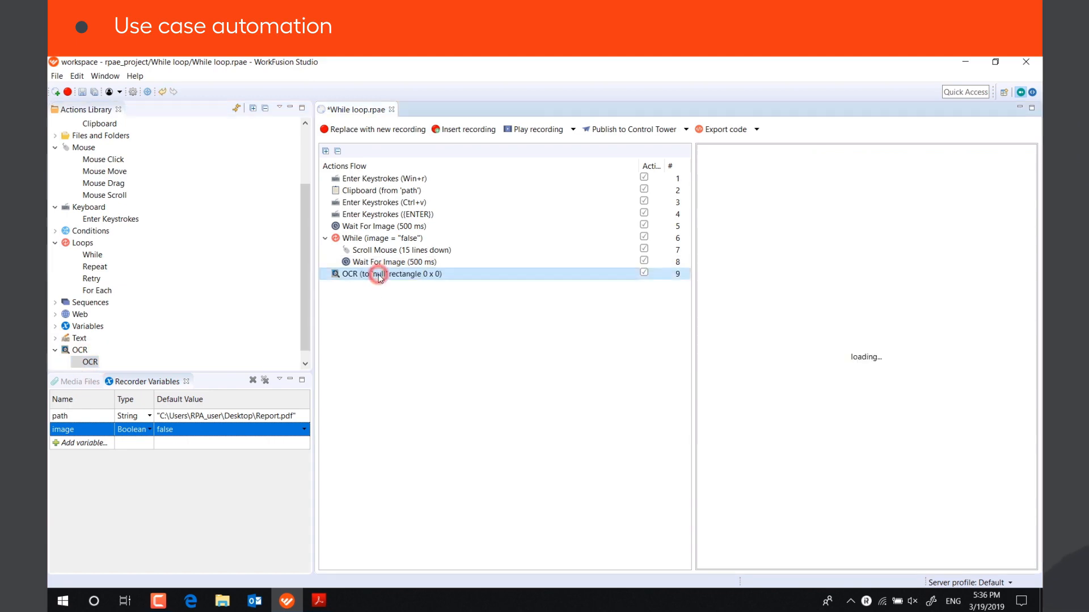
Step: Configure OCR to read the $23,581 region beside Net Income into new variable net_income, then play the recording
click(389, 274)
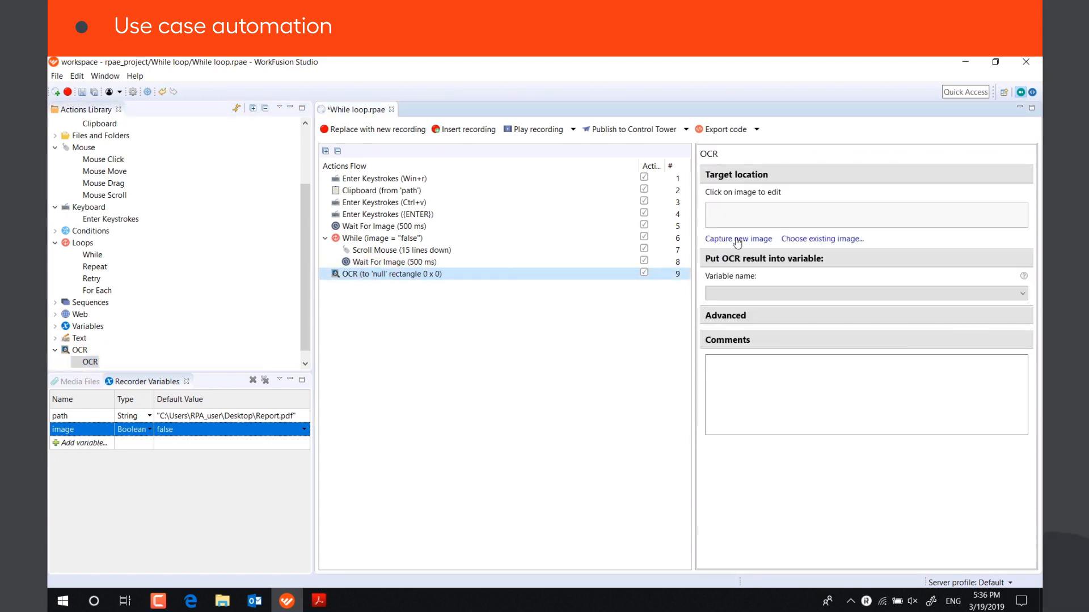
click(737, 238)
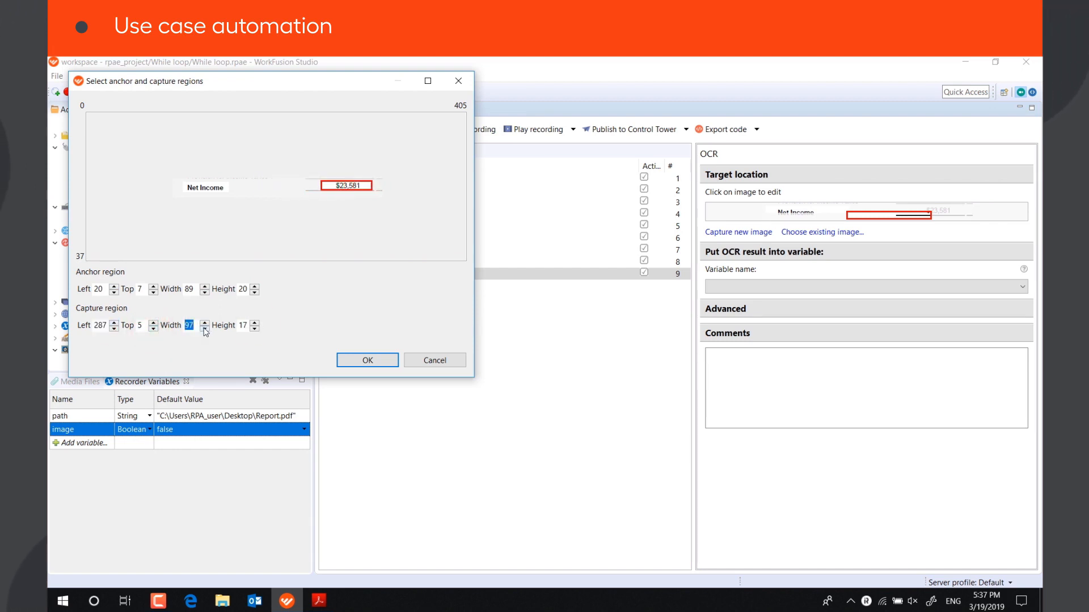
click(368, 359)
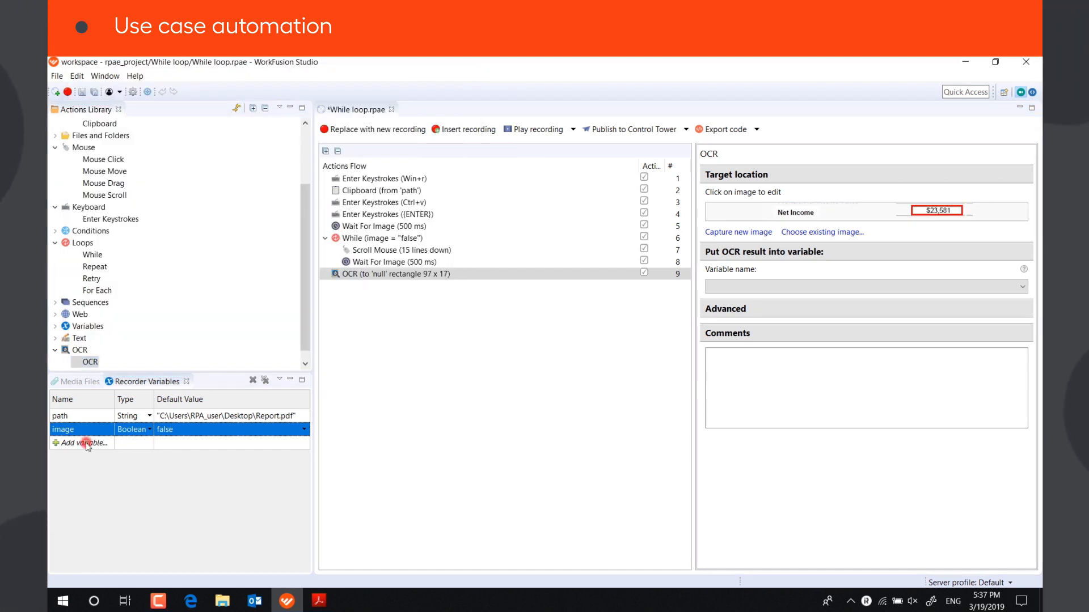
text(net_income)
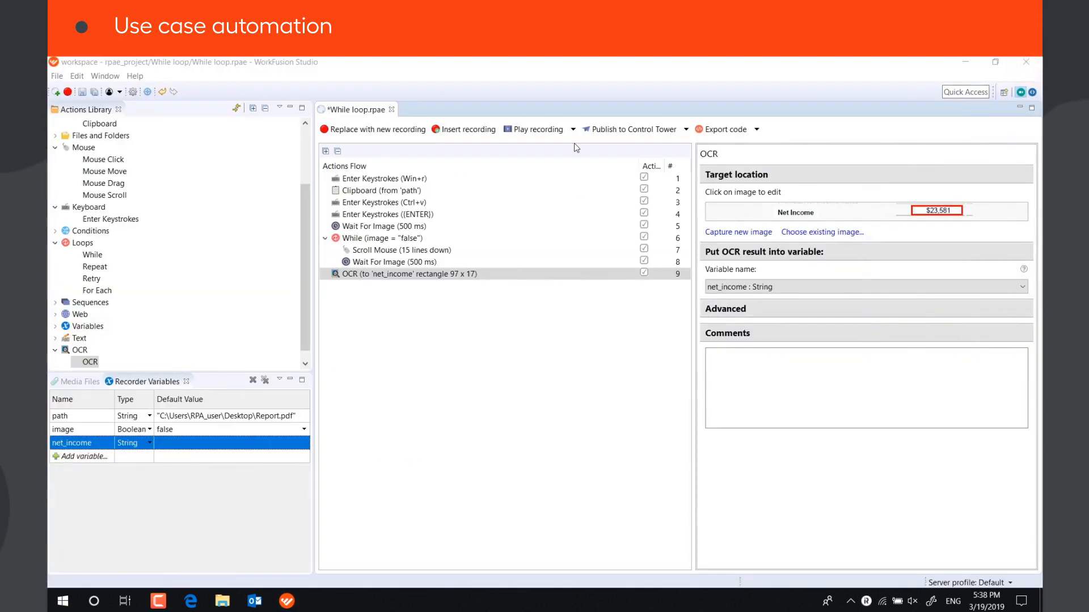
click(537, 129)
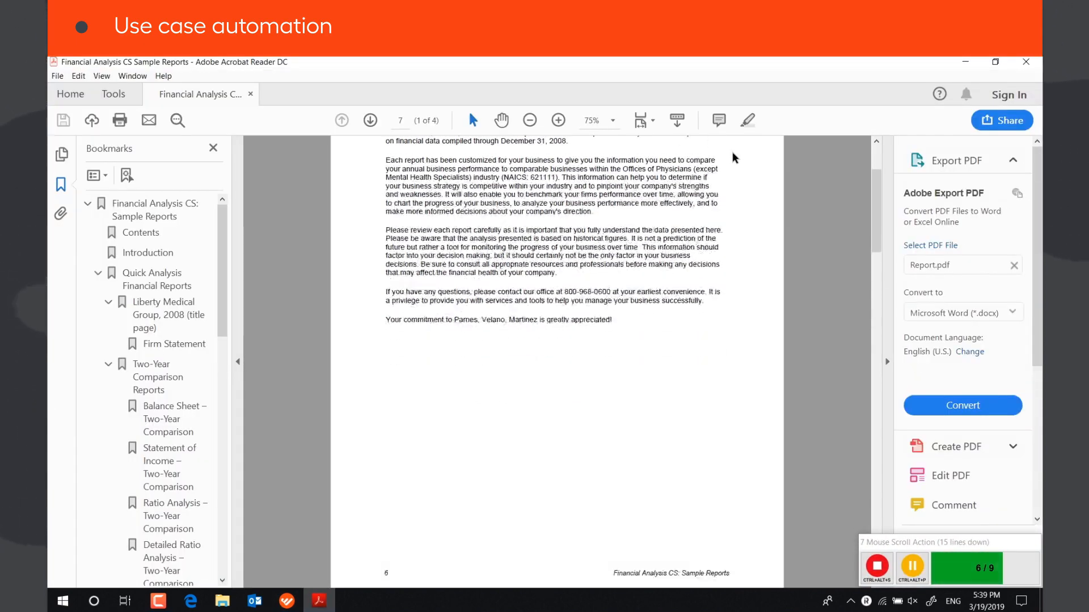
Step: Let the bot scroll Report.pdf until Net Income is found, then view the run log showing net_income "$23,581"
scroll(down, 3)
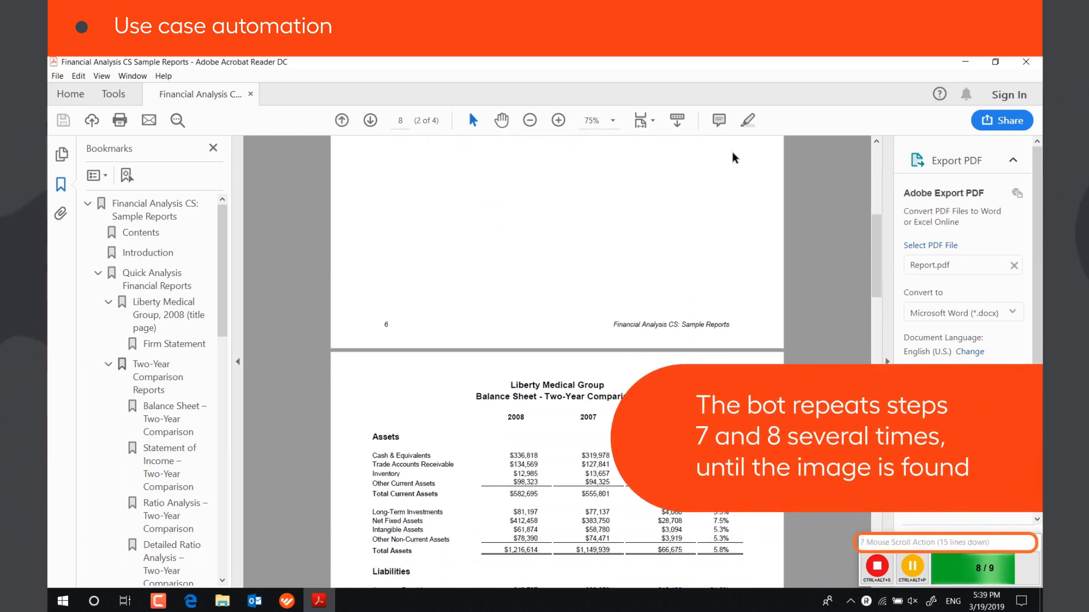
scroll(down, 3)
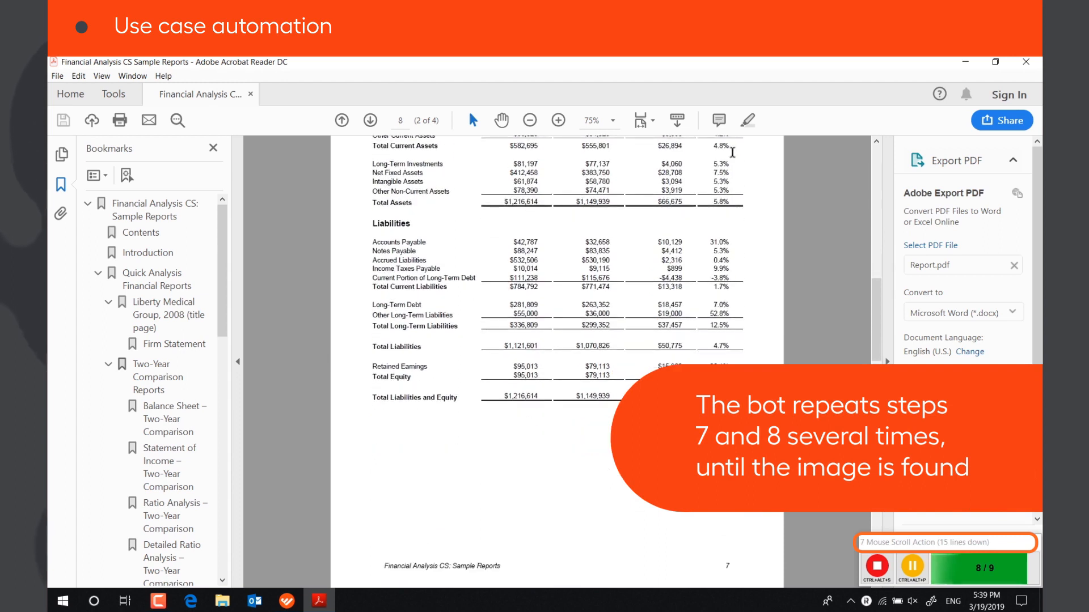
scroll(down, 3)
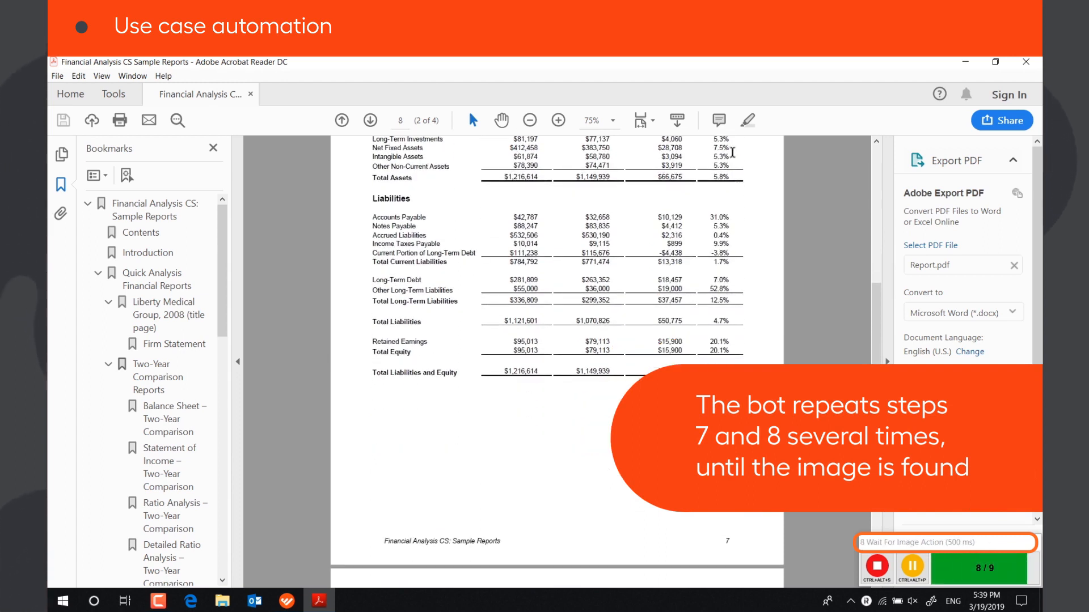
scroll(down, 3)
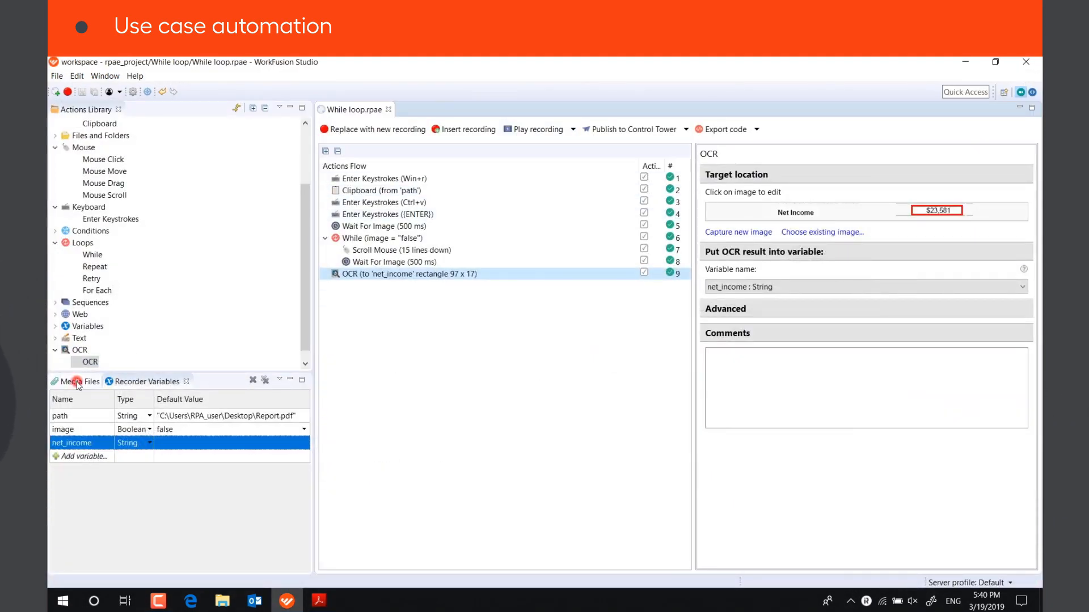
click(78, 381)
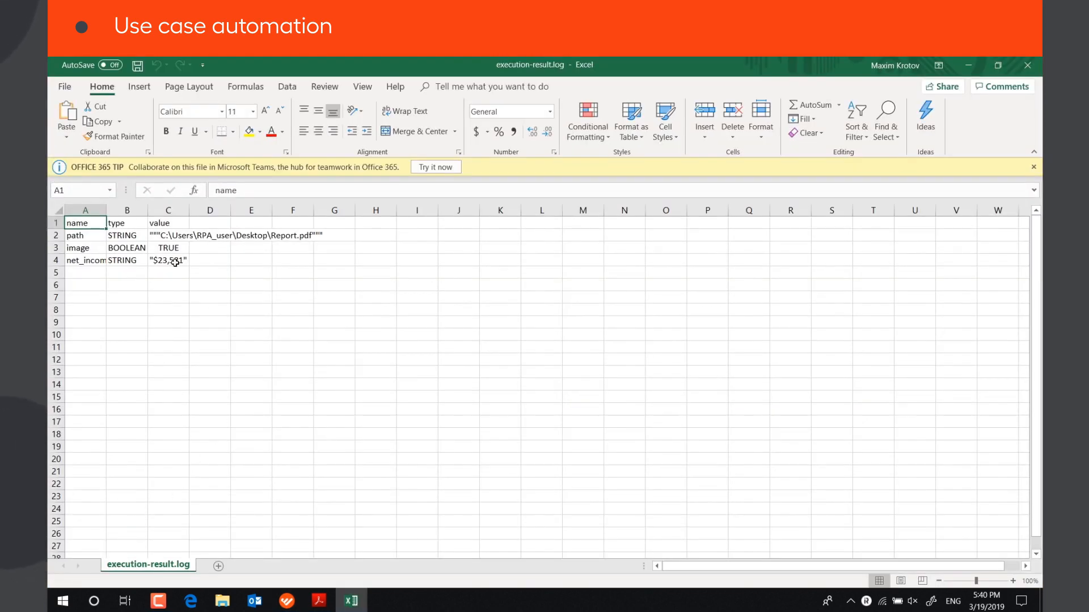
click(168, 261)
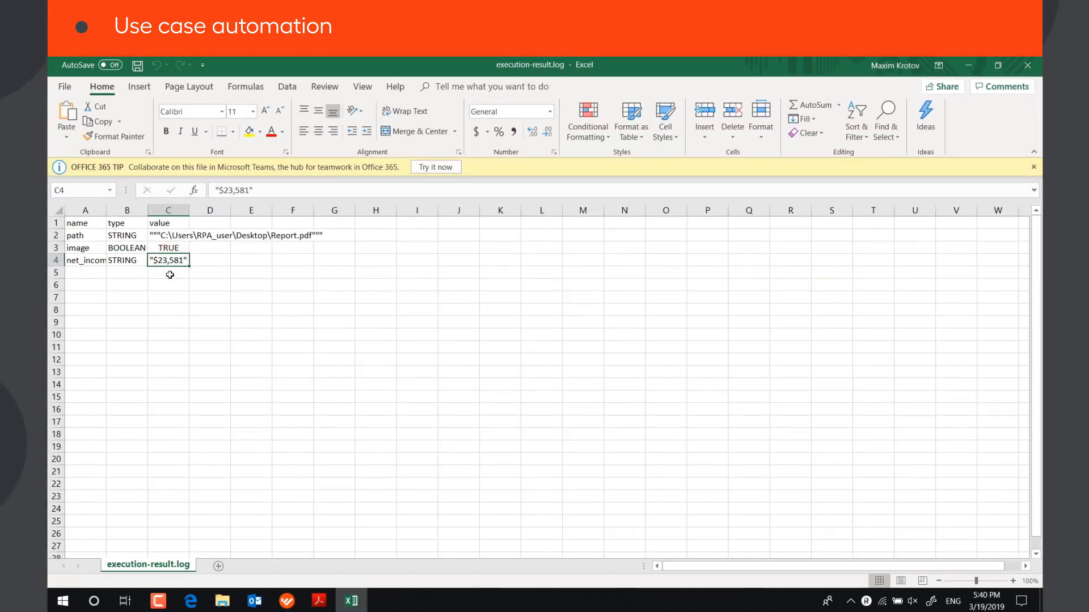